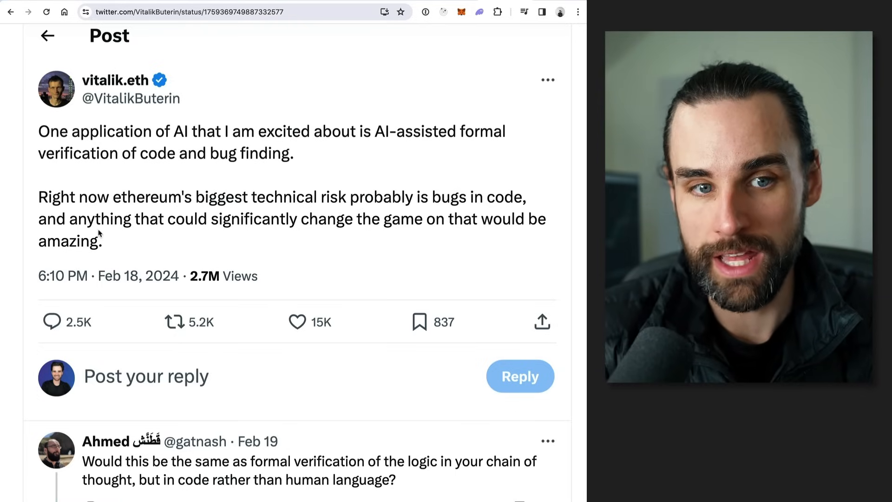
mouse_move(472, 234)
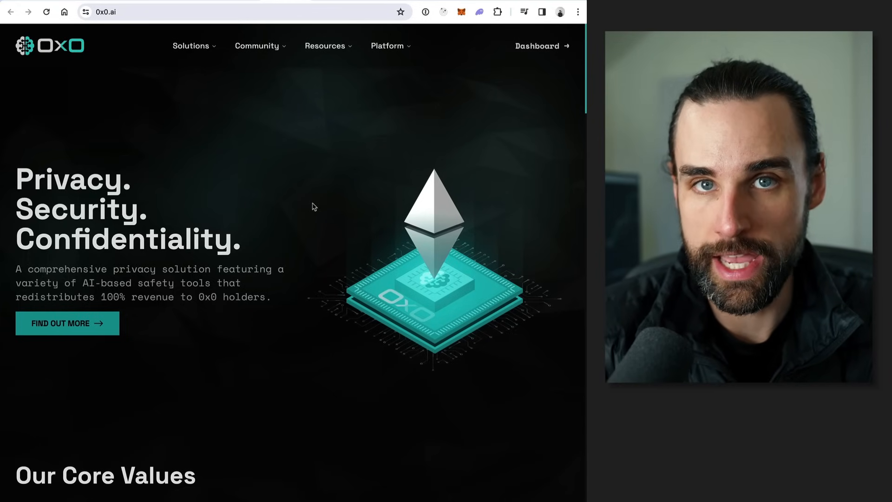
Scroll the 0x0.ai home page down to the AI Auditor tool card
scroll(down, 3)
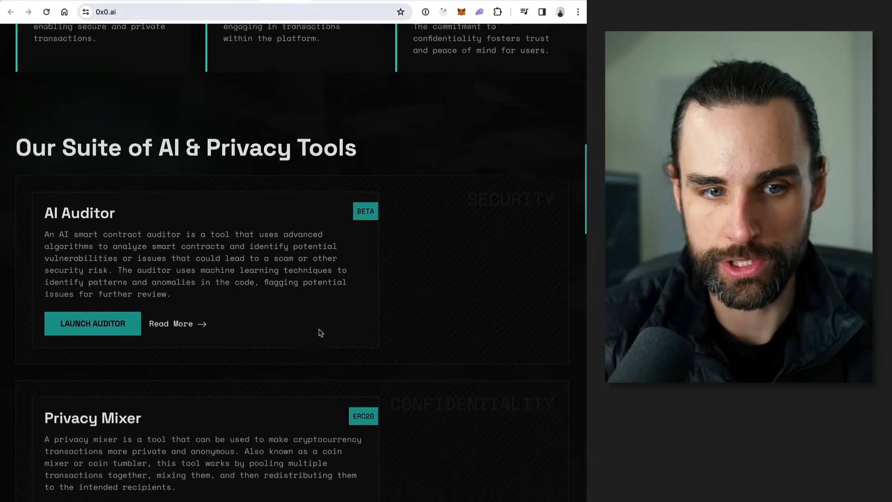
click(92, 323)
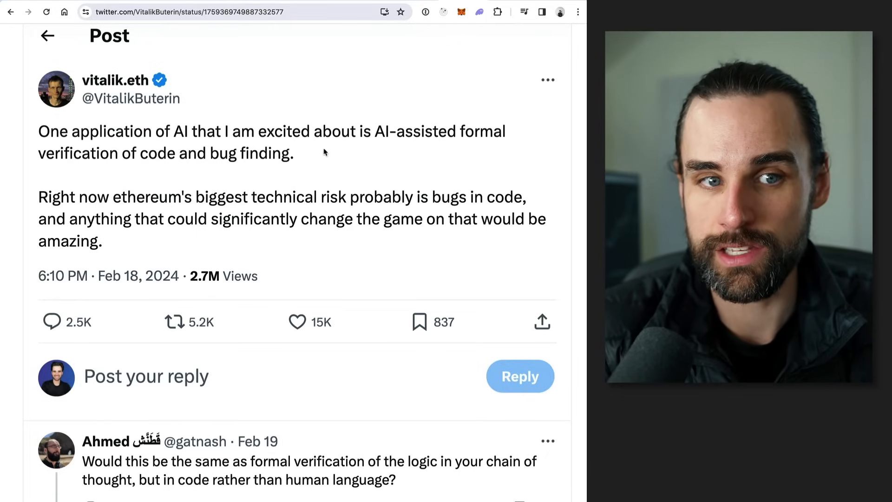
mouse_move(427, 150)
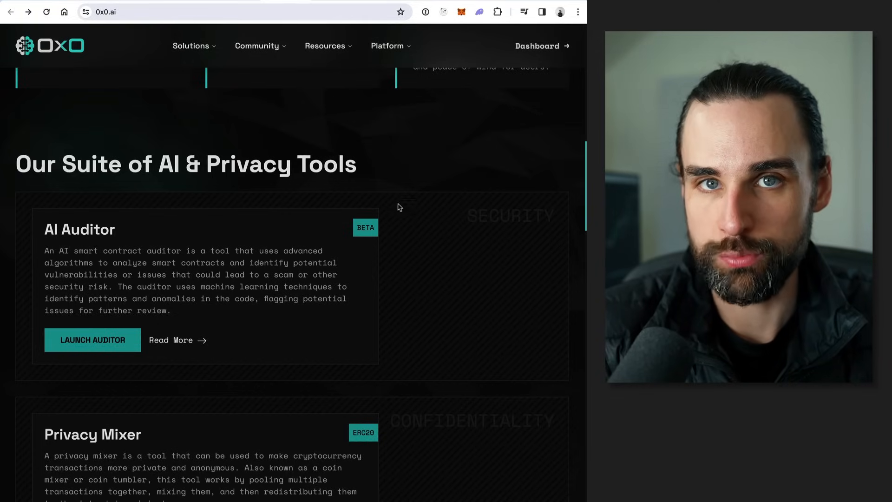
mouse_move(466, 183)
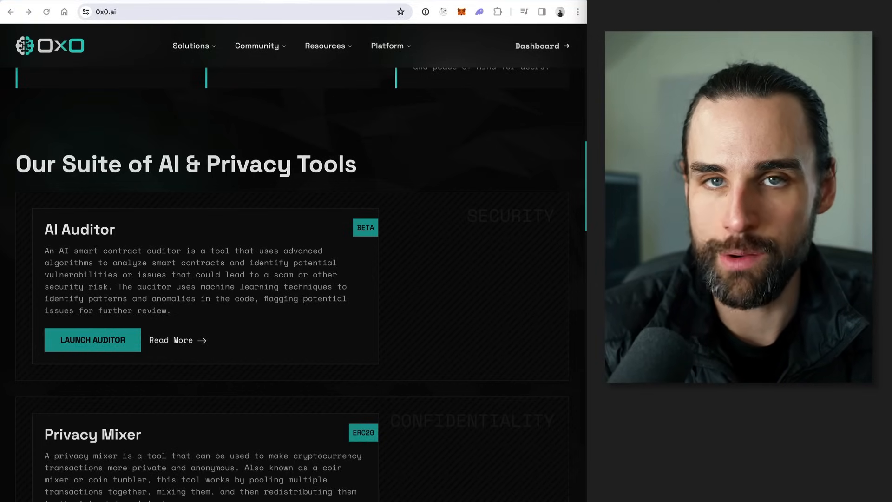
mouse_move(455, 294)
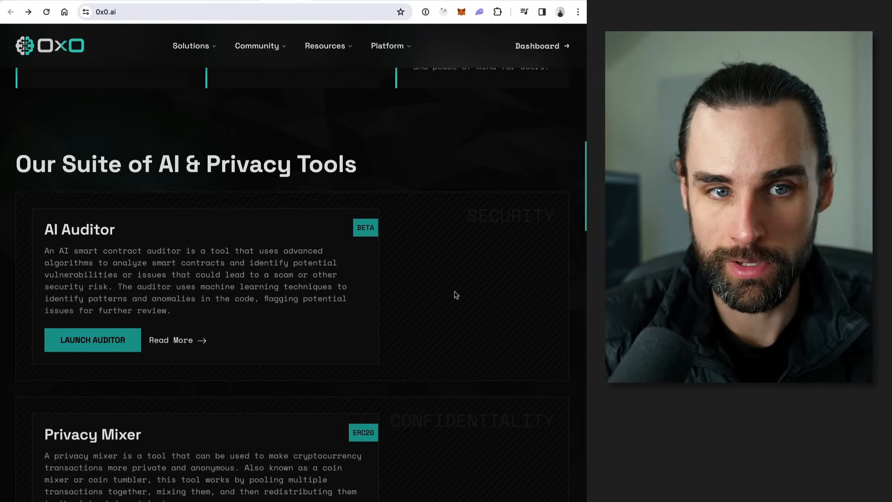
Scroll through the Privacy Mixer, Privacy DEX, Anti-Rug AI and AI Developer Hub cards
scroll(up, 3)
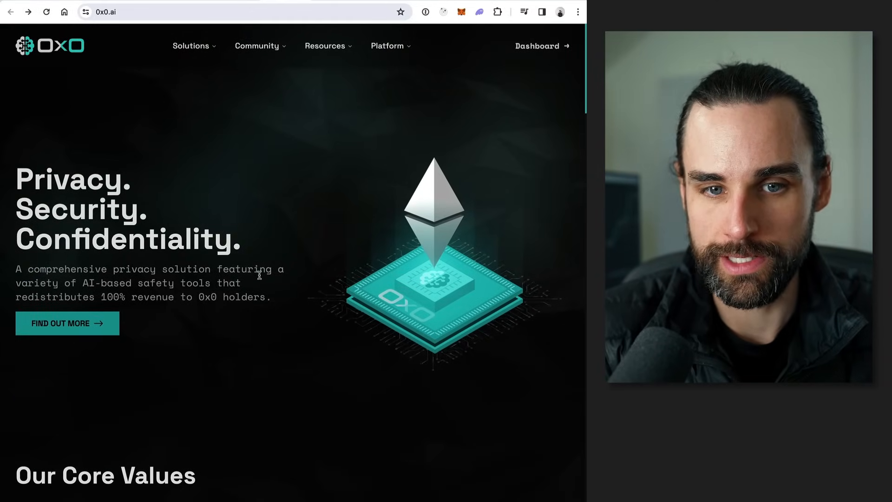
scroll(down, 3)
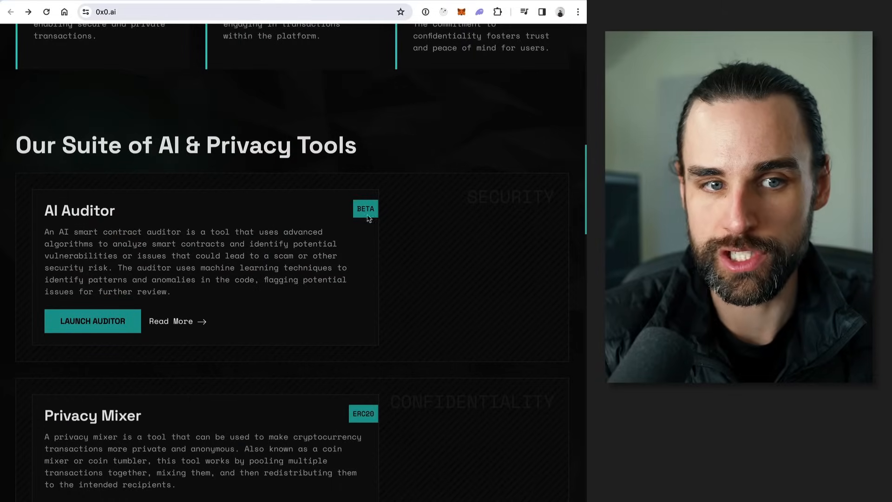
mouse_move(308, 313)
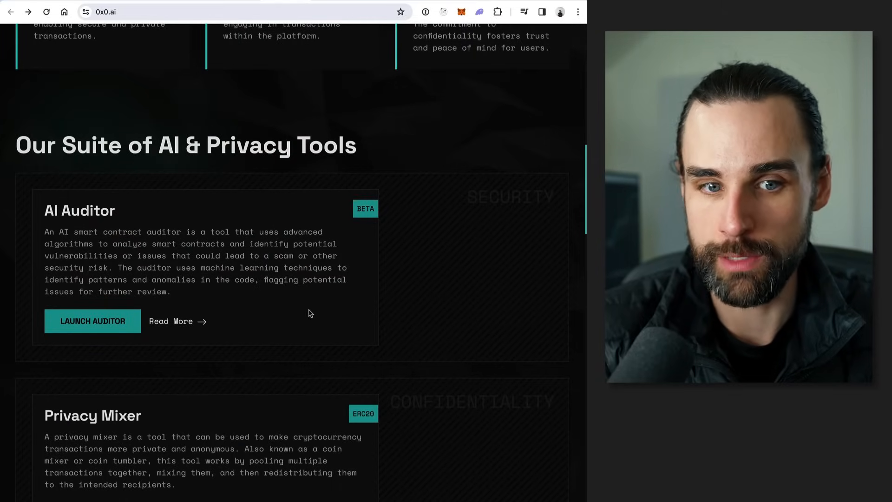
scroll(down, 3)
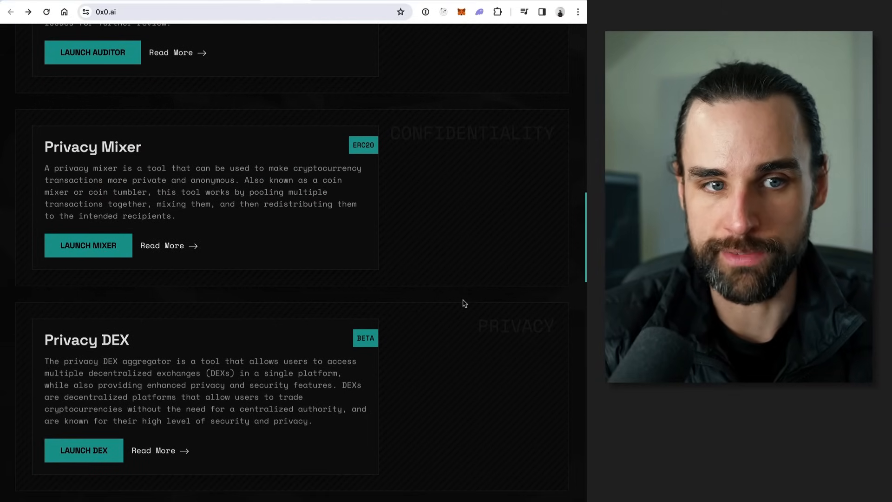
scroll(down, 3)
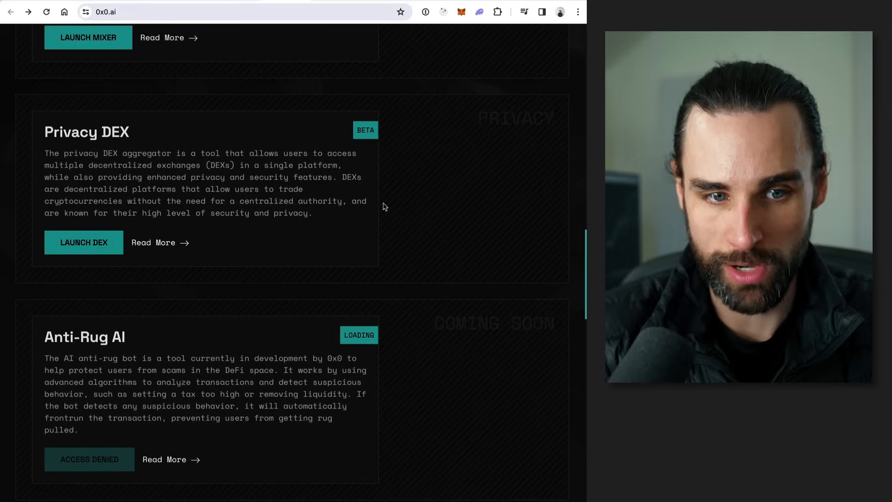
scroll(down, 3)
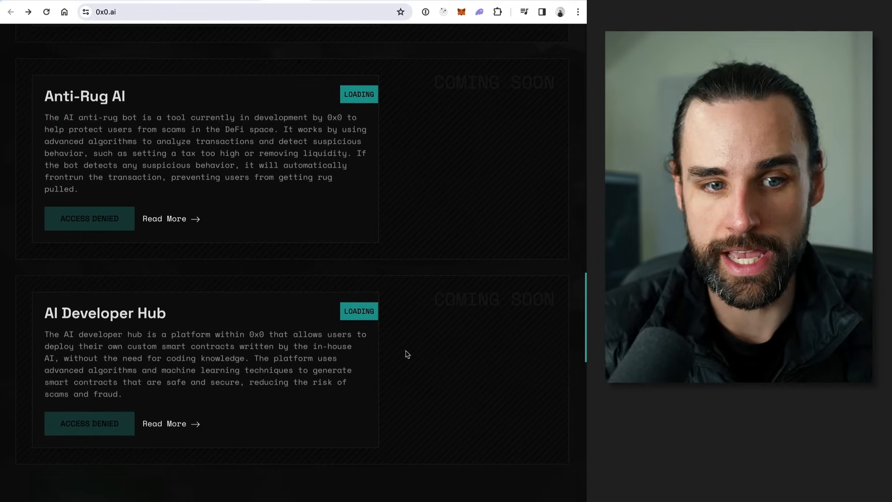
scroll(up, 3)
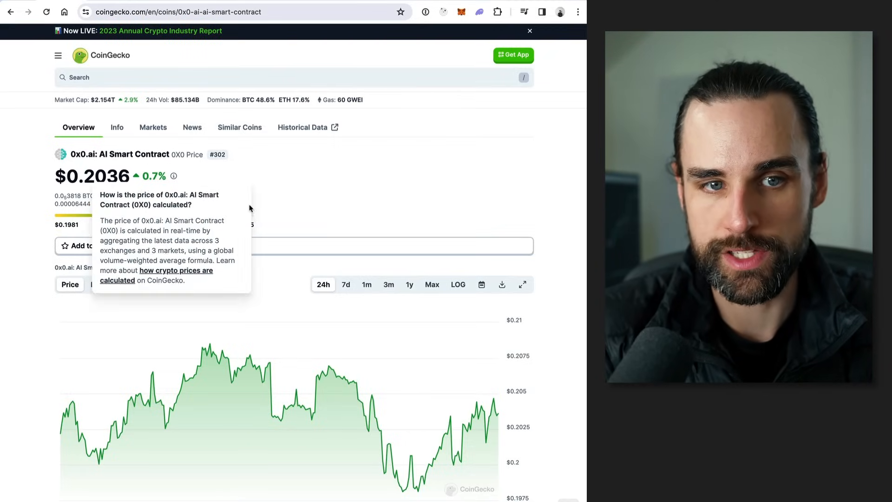
Scroll the CoinGecko 0x0.ai page down to its 24-hour price chart
scroll(down, 3)
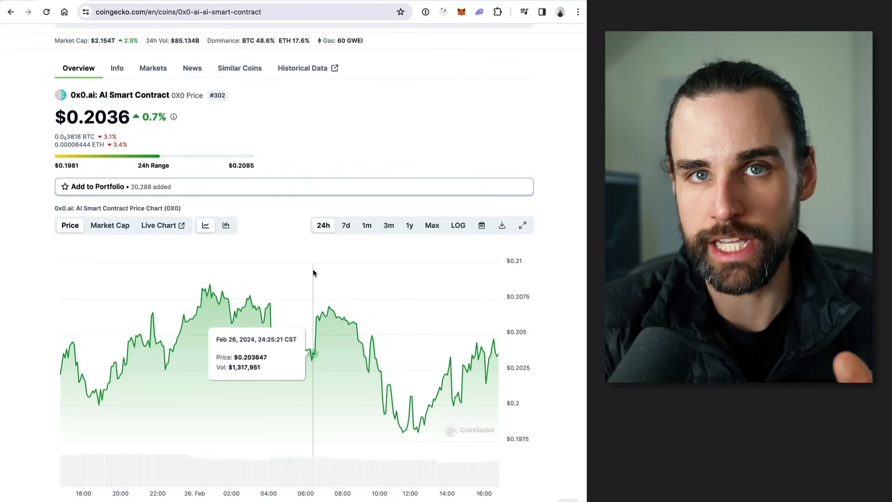
mouse_move(447, 268)
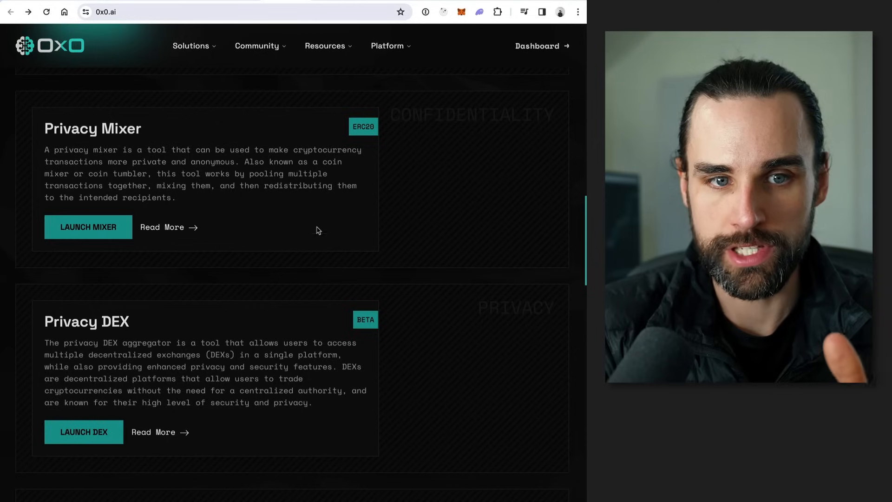
Launch the Privacy DEX from its card on the 0x0.ai tools list
scroll(down, 3)
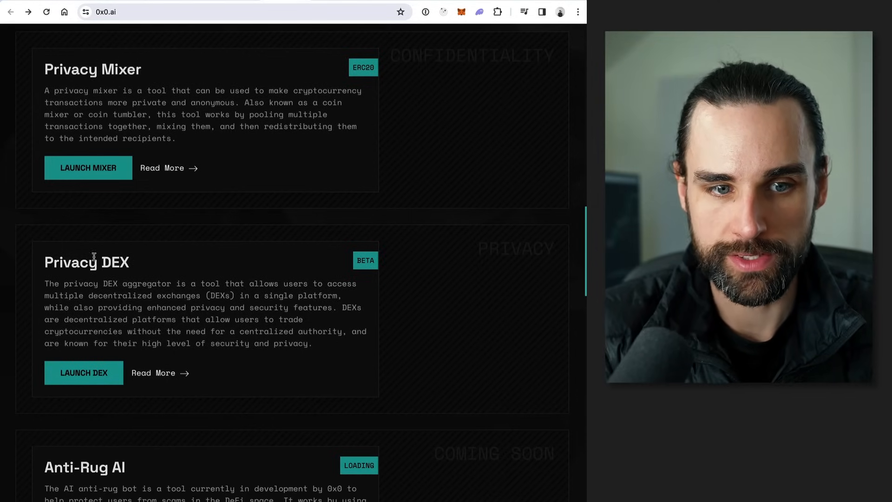
click(84, 373)
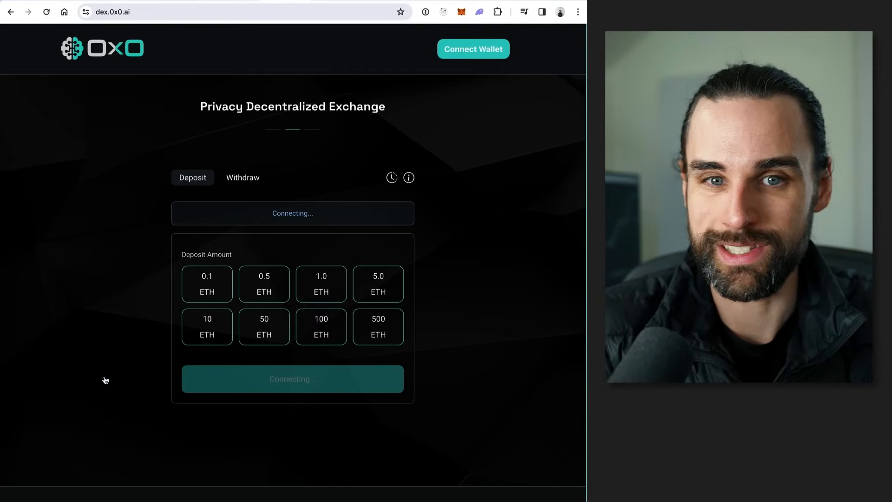